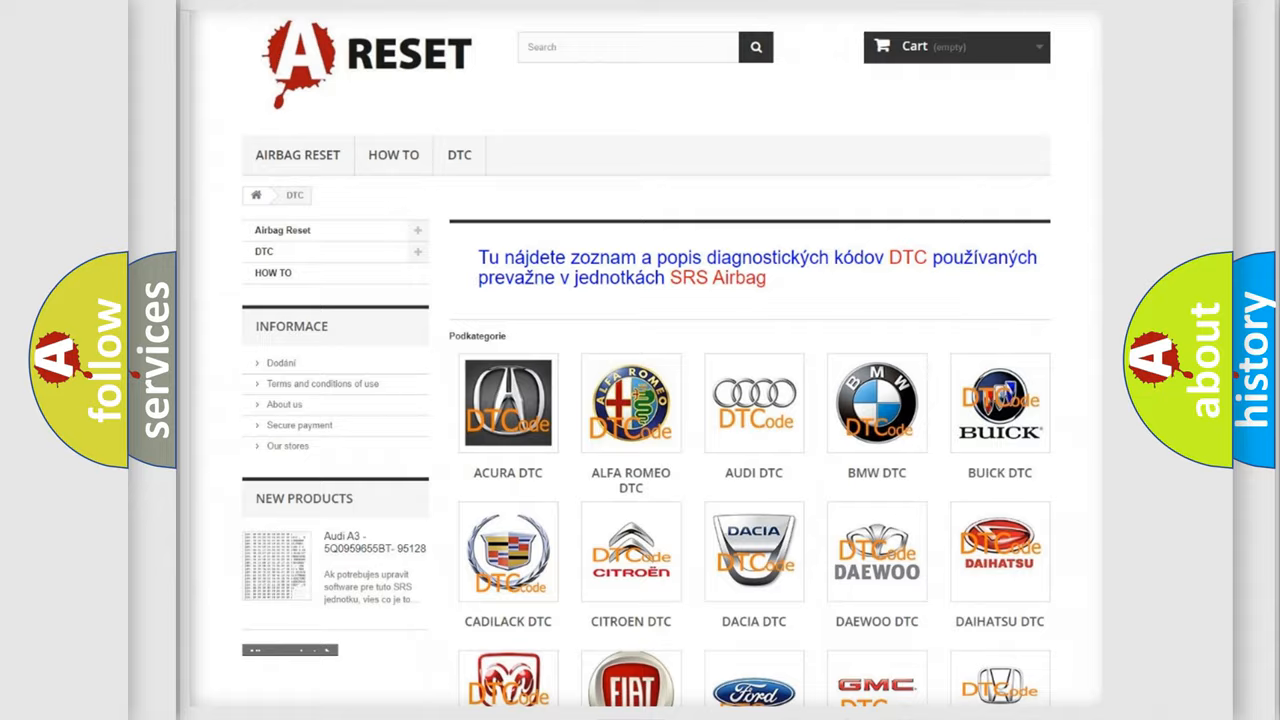
{"action": "scroll", "scroll_direction": "down", "scroll_amount": 3}
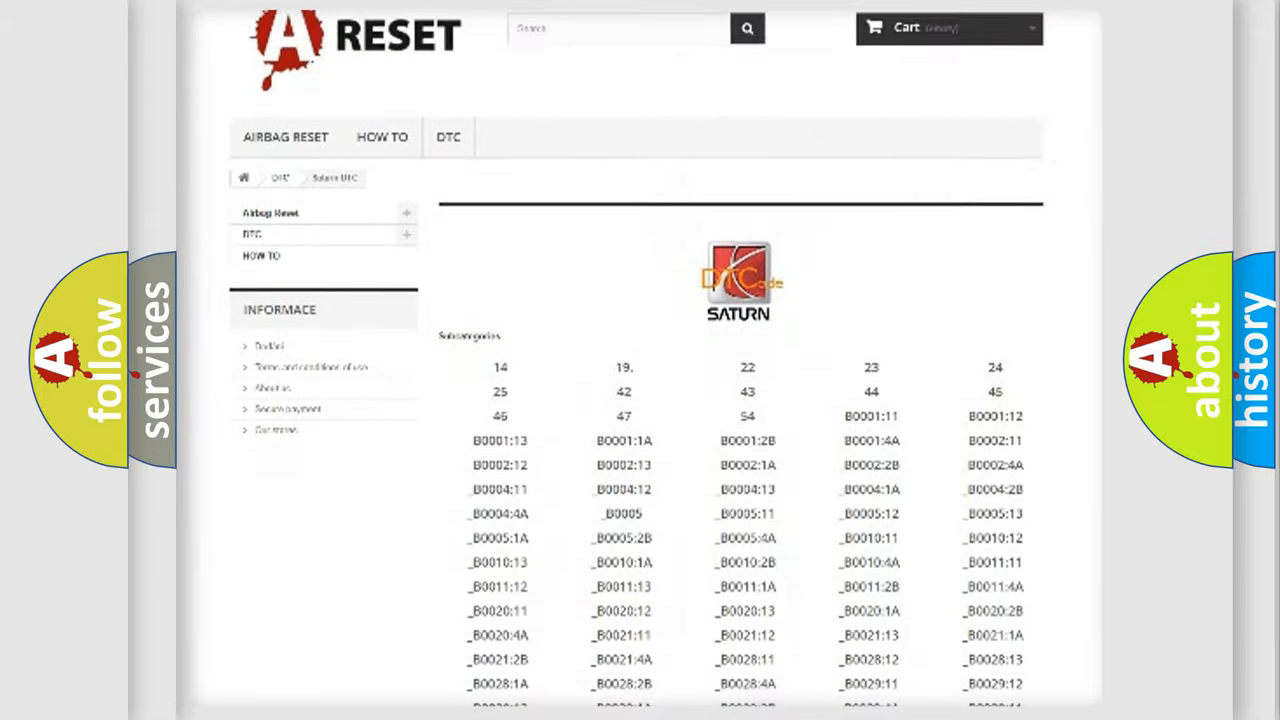
{"action": "scroll", "scroll_direction": "down", "scroll_amount": 3}
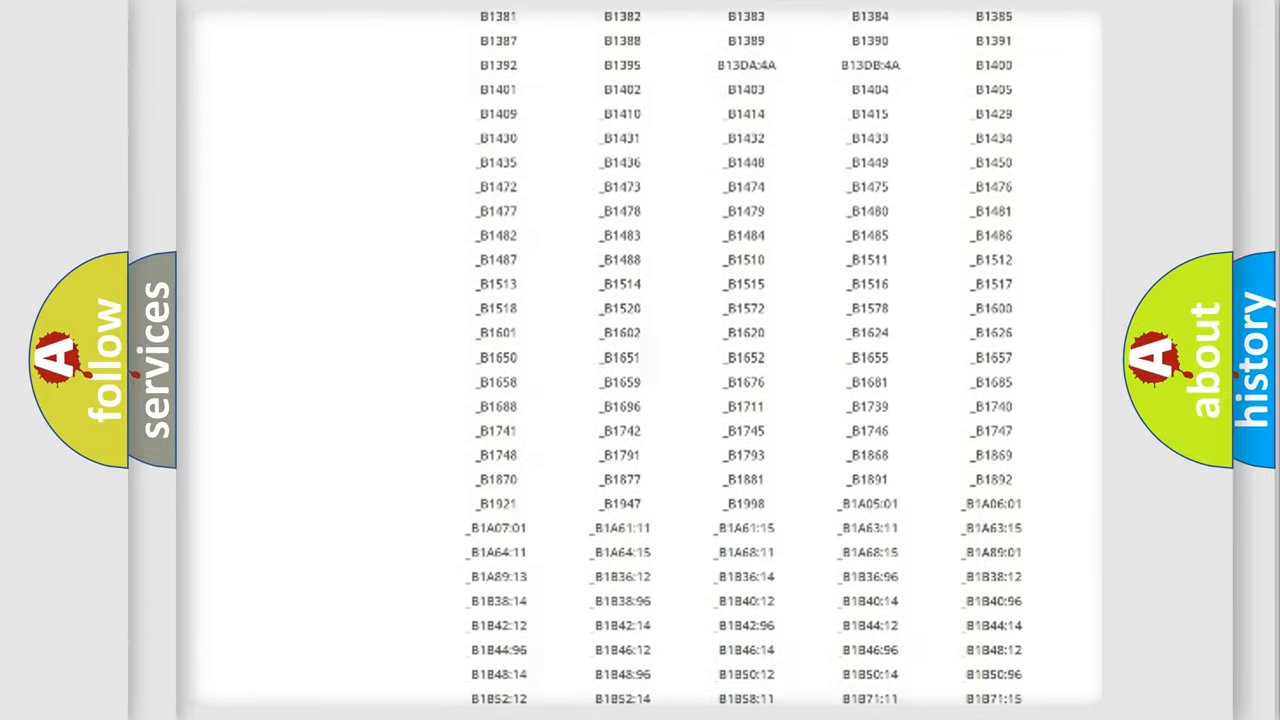